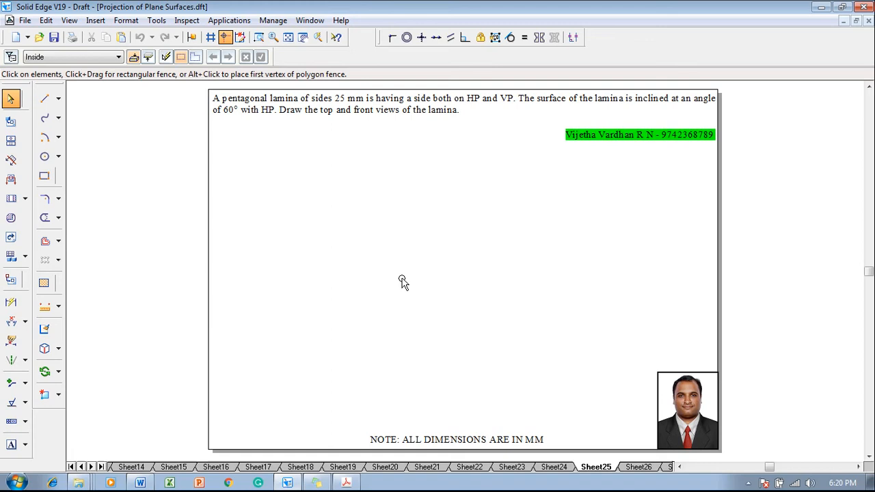
{"action": "mouse_move", "coordinate": [210, 169]}
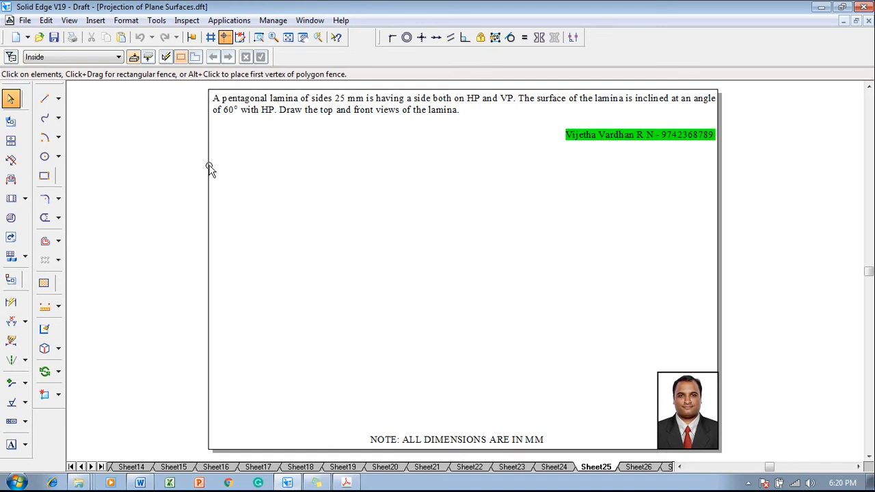
Step: Draw a long horizontal XY line with the Line tool across the sheet's middle
{"action": "left_click", "coordinate": [44, 98]}
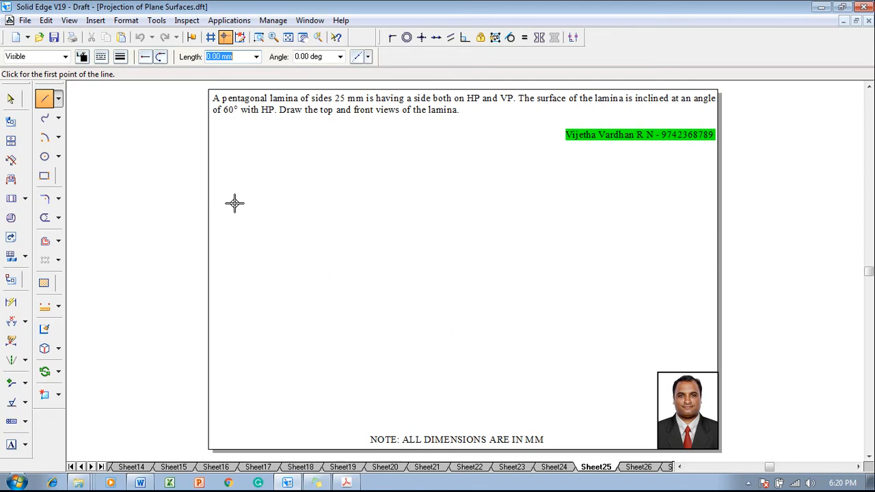
{"action": "left_click", "coordinate": [234, 203]}
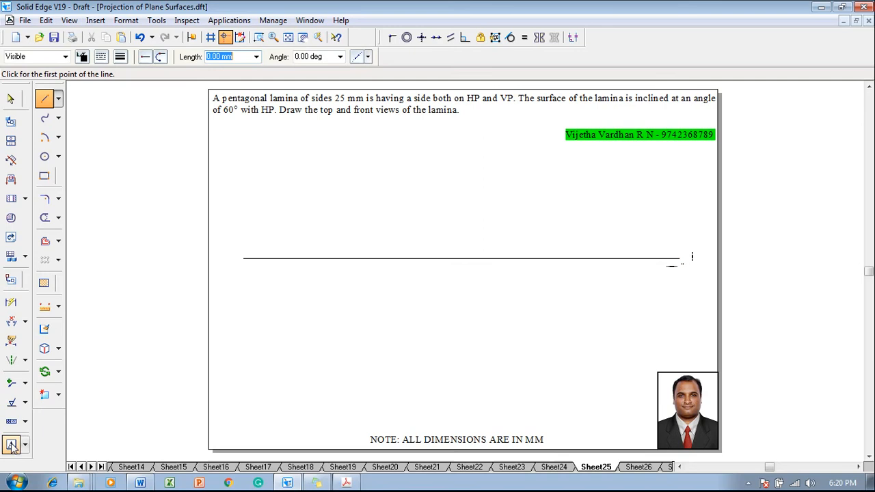
Step: Add text labels X and Y at the line ends, VP above and HP below
{"action": "left_click", "coordinate": [11, 445]}
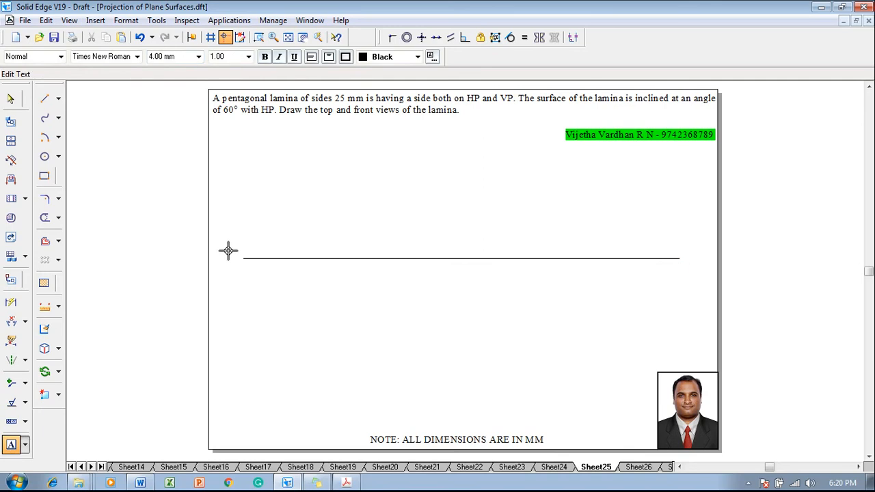
{"action": "mouse_move", "coordinate": [229, 254]}
{"action": "type", "text": "X"}
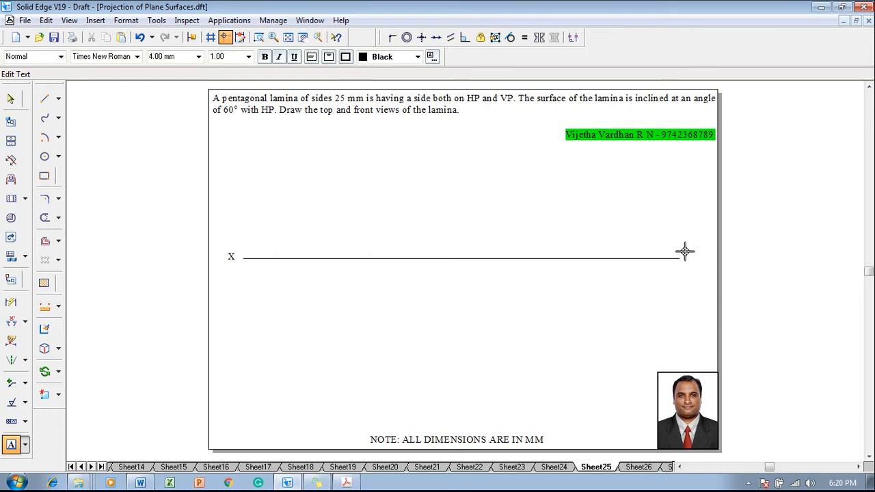
{"action": "type", "text": "Y"}
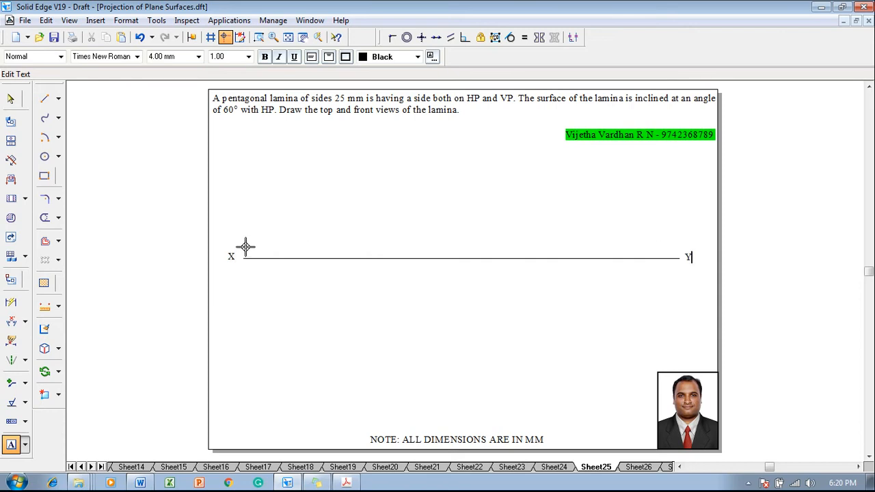
{"action": "type", "text": "VP"}
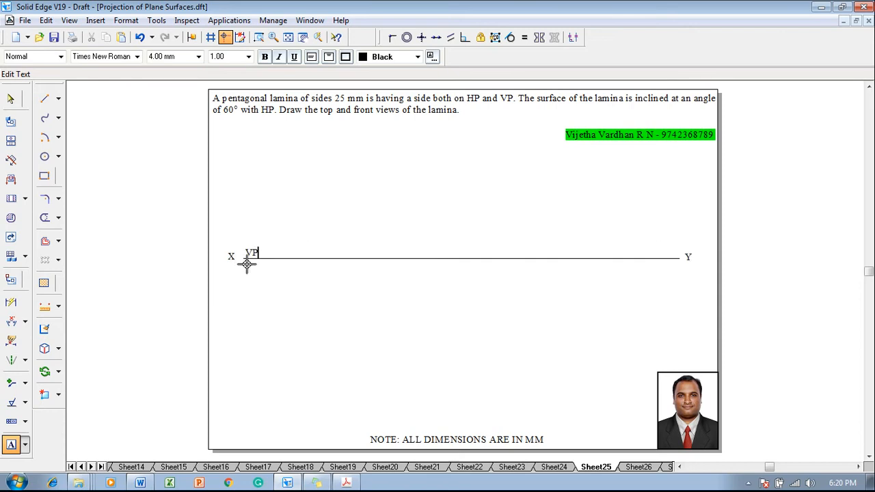
{"action": "type", "text": "HP"}
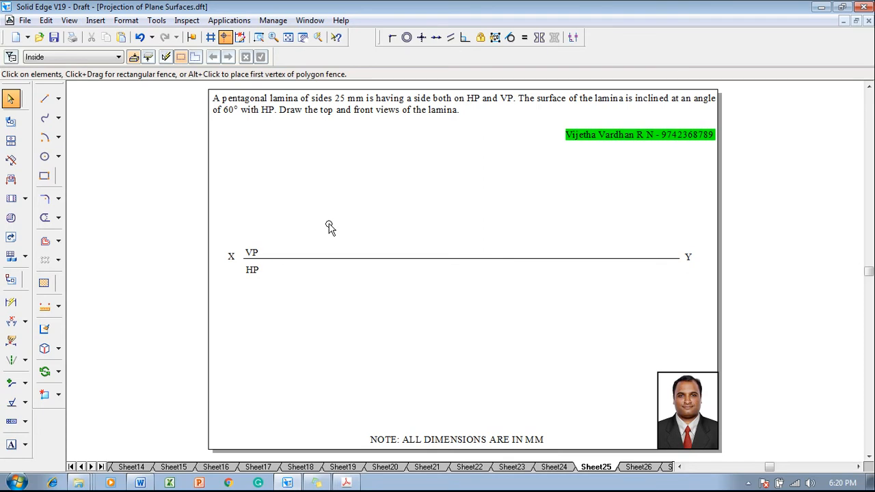
{"action": "mouse_move", "coordinate": [404, 161]}
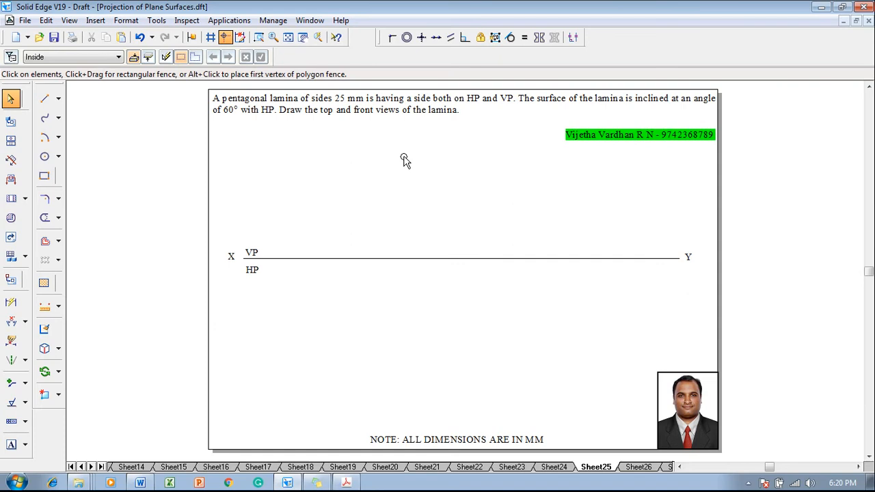
{"action": "left_click", "coordinate": [464, 104]}
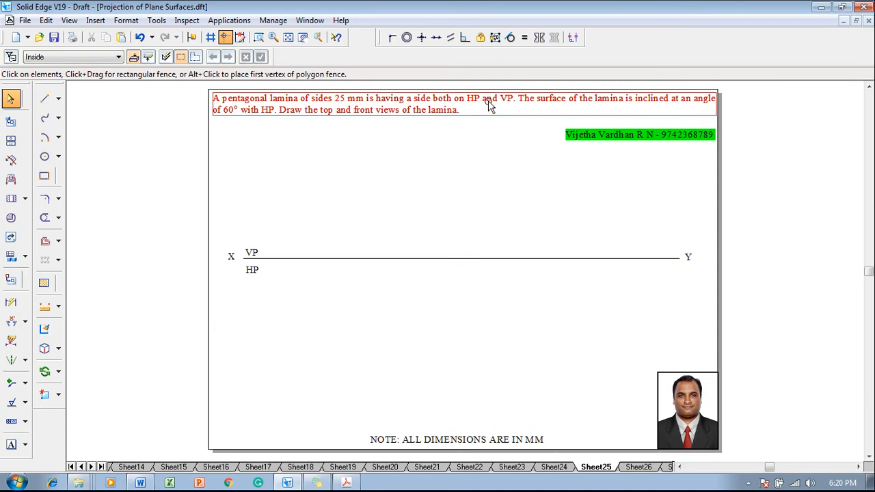
{"action": "mouse_move", "coordinate": [504, 108]}
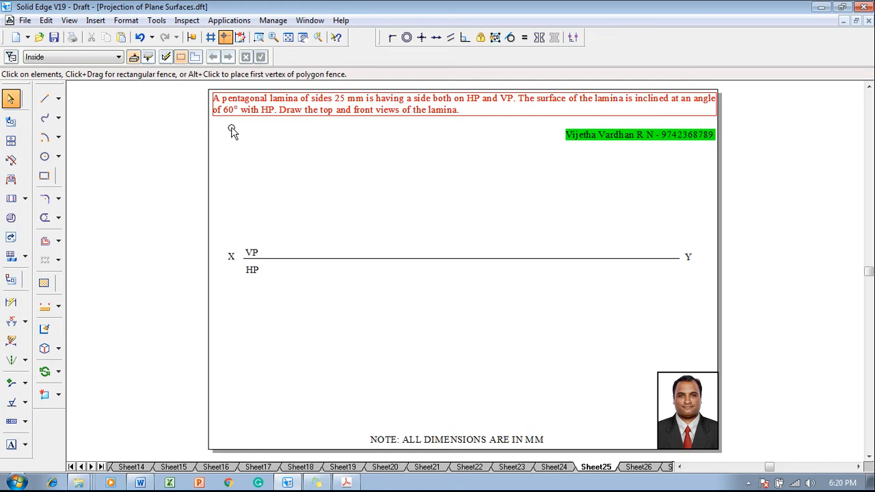
{"action": "mouse_move", "coordinate": [236, 131]}
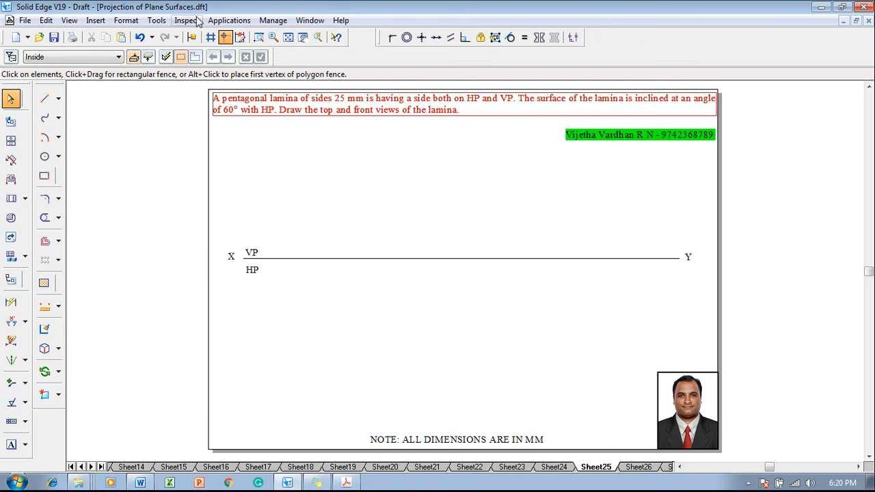
Step: Run the nSidePolygon macro from Solid Edge V19\Custom\nSidePolygon\bin
{"action": "left_click", "coordinate": [229, 20]}
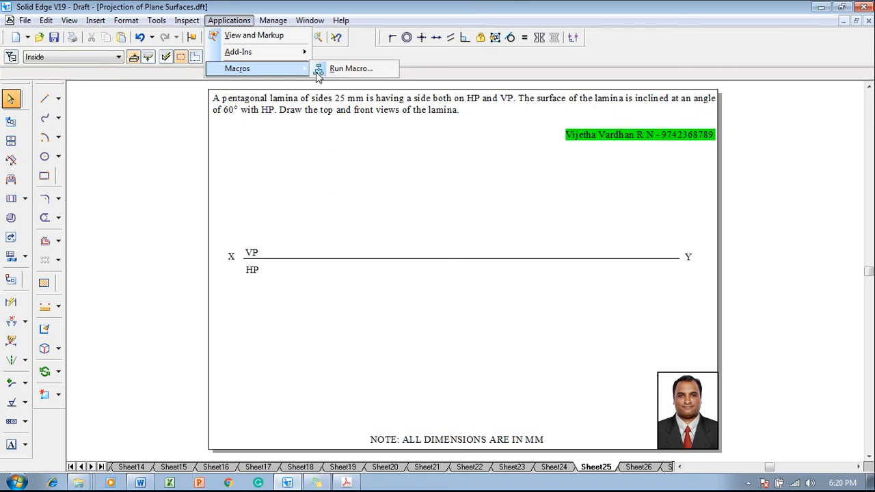
{"action": "left_click", "coordinate": [351, 68]}
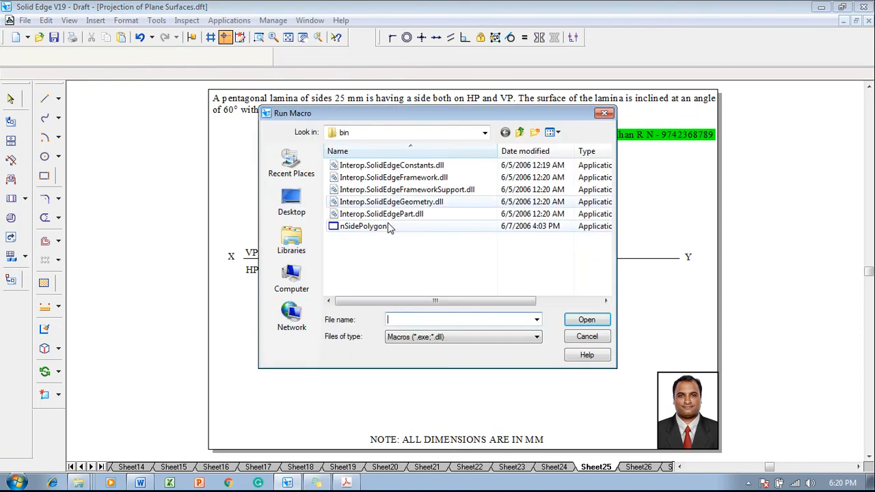
{"action": "left_click", "coordinate": [485, 132]}
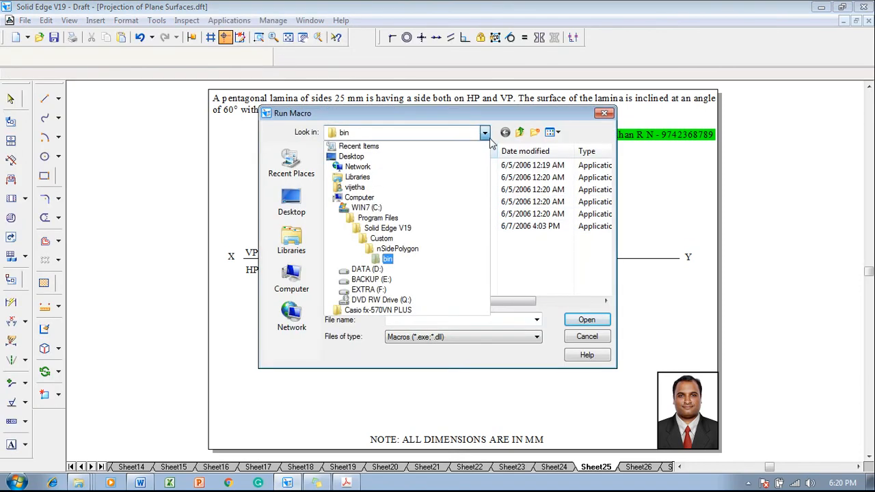
{"action": "left_click", "coordinate": [366, 207]}
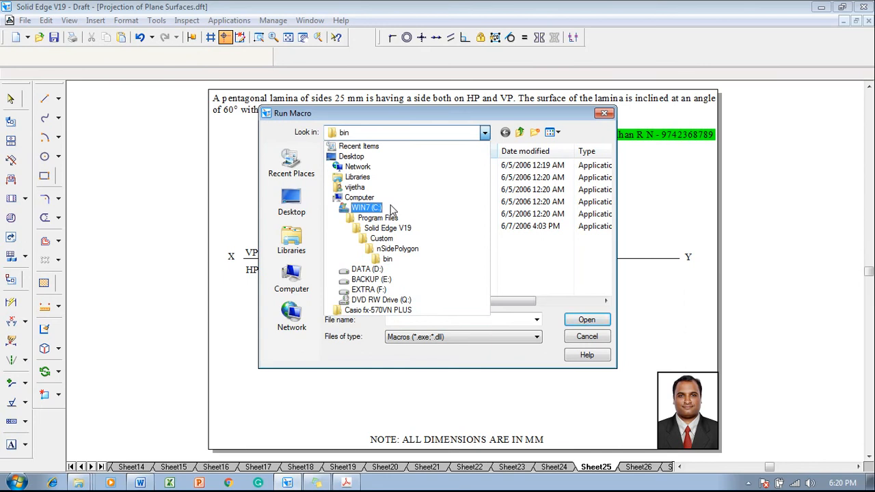
{"action": "left_click", "coordinate": [388, 228]}
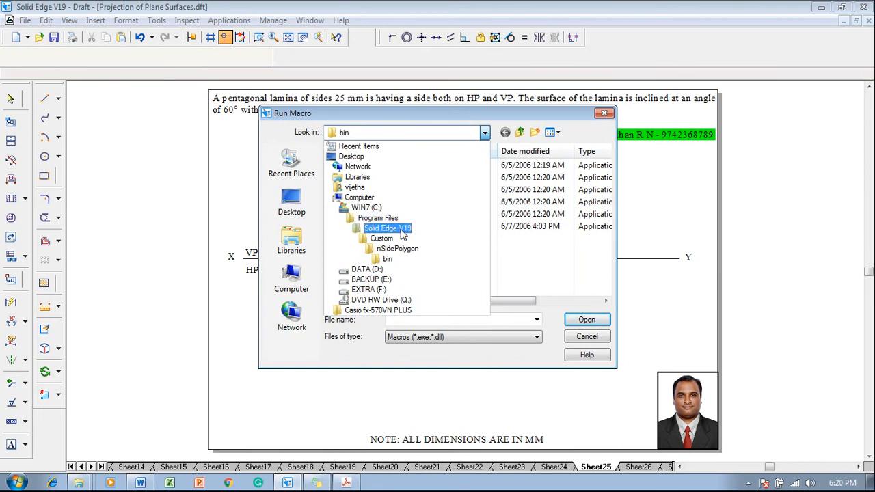
{"action": "left_click", "coordinate": [397, 248]}
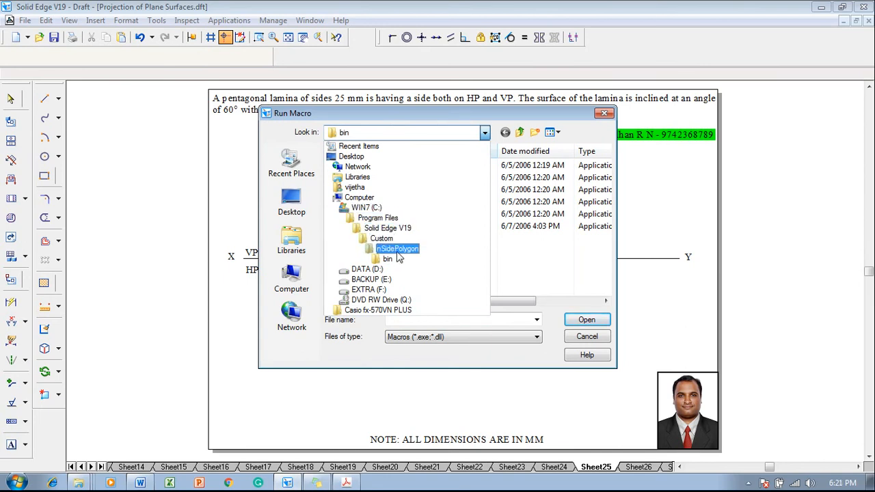
{"action": "left_click", "coordinate": [388, 258]}
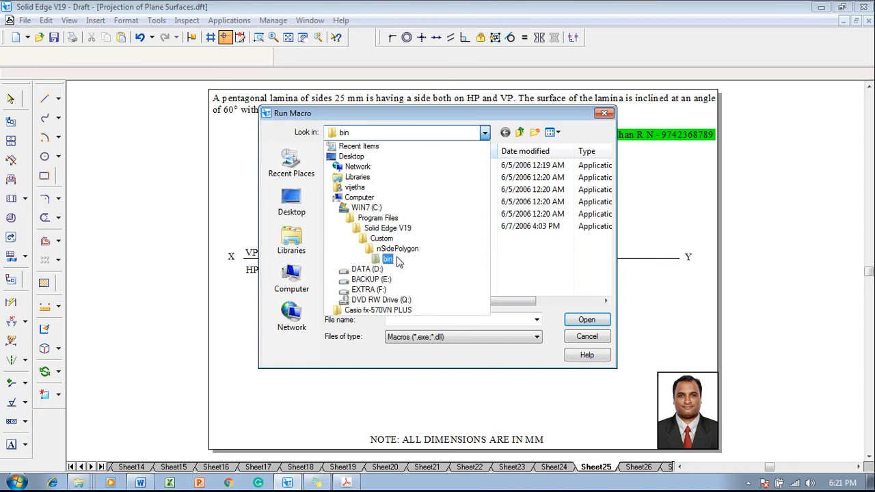
{"action": "double_click", "coordinate": [389, 259]}
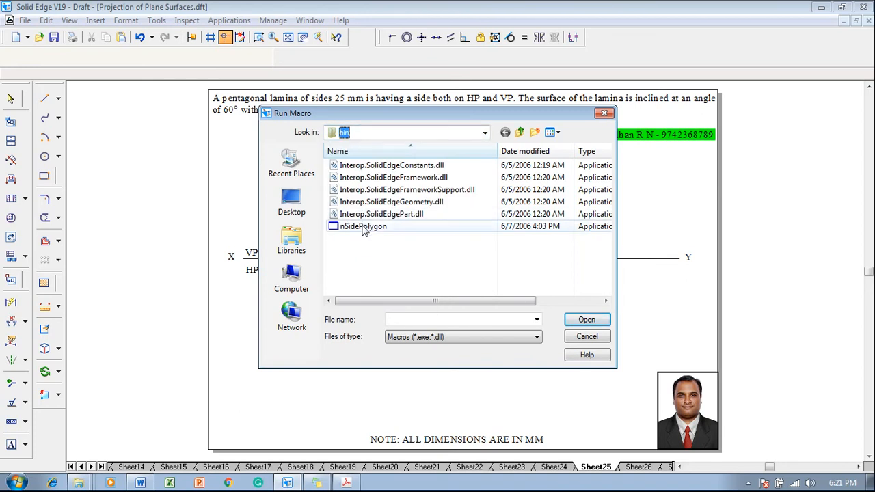
{"action": "left_click", "coordinate": [363, 225]}
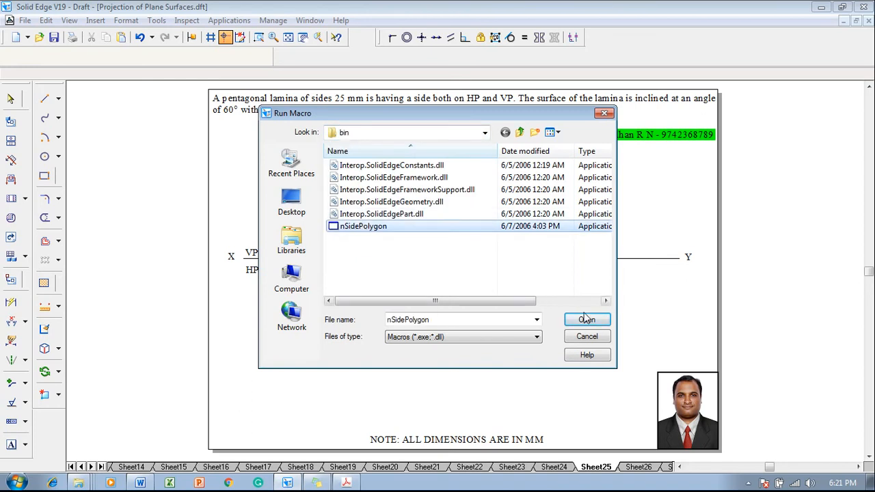
{"action": "left_click", "coordinate": [586, 320]}
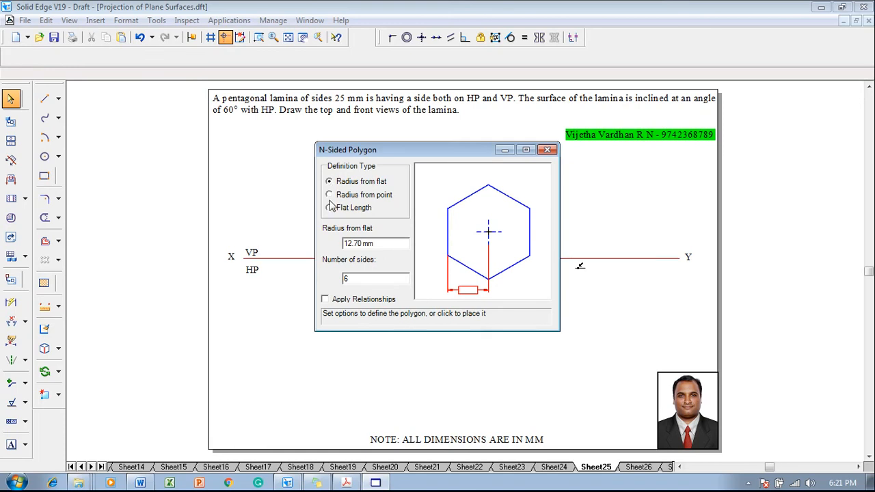
Step: Create a pentagon defined by side length with relationships on, placed below XY
{"action": "left_click", "coordinate": [329, 208]}
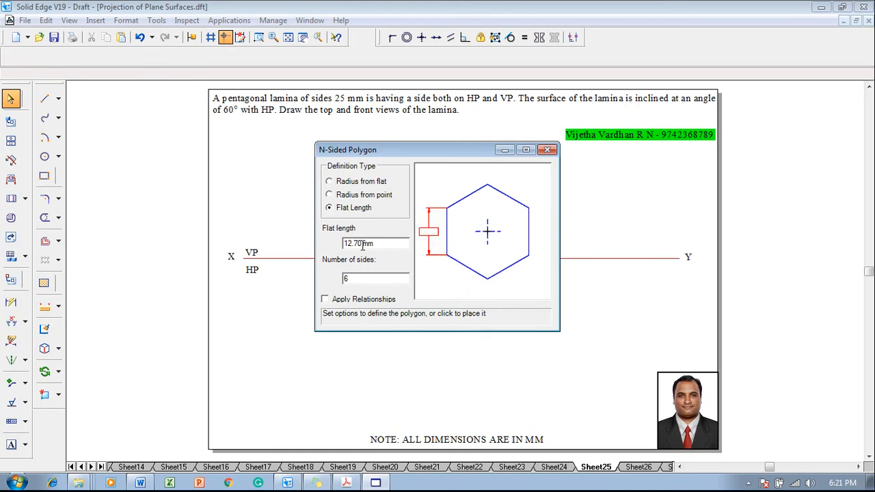
{"action": "triple_click", "coordinate": [369, 243]}
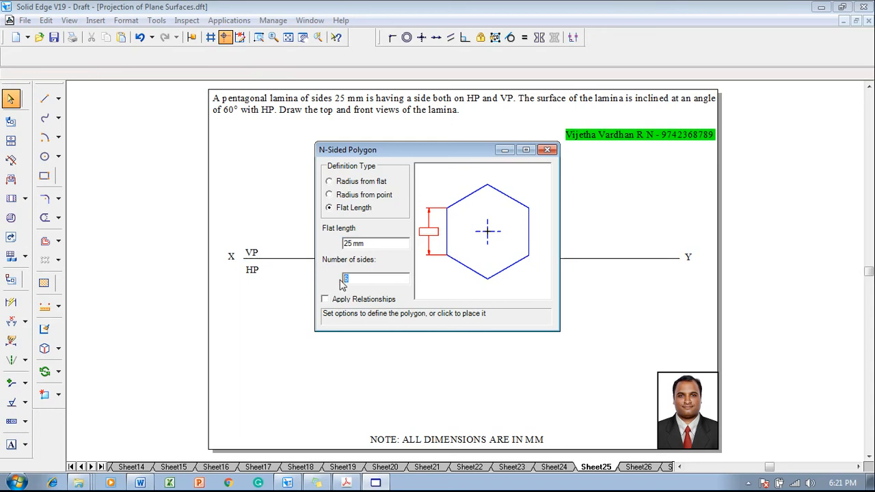
{"action": "type", "text": "5"}
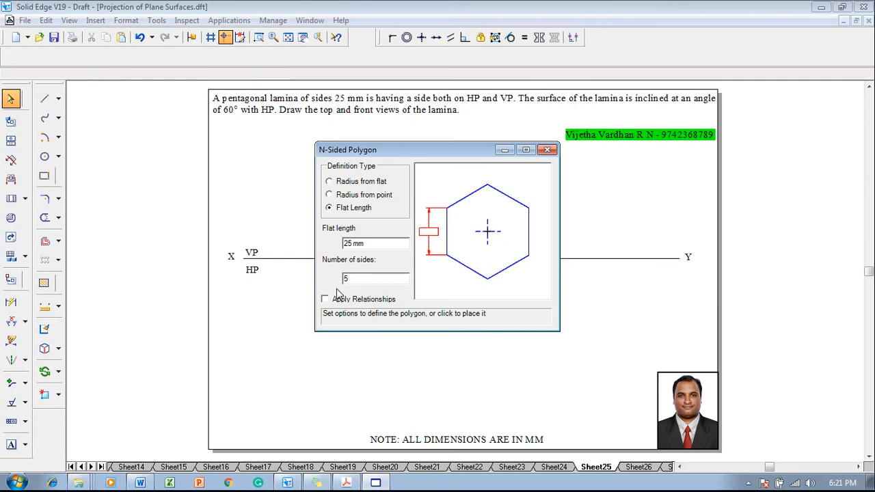
{"action": "left_click", "coordinate": [325, 299]}
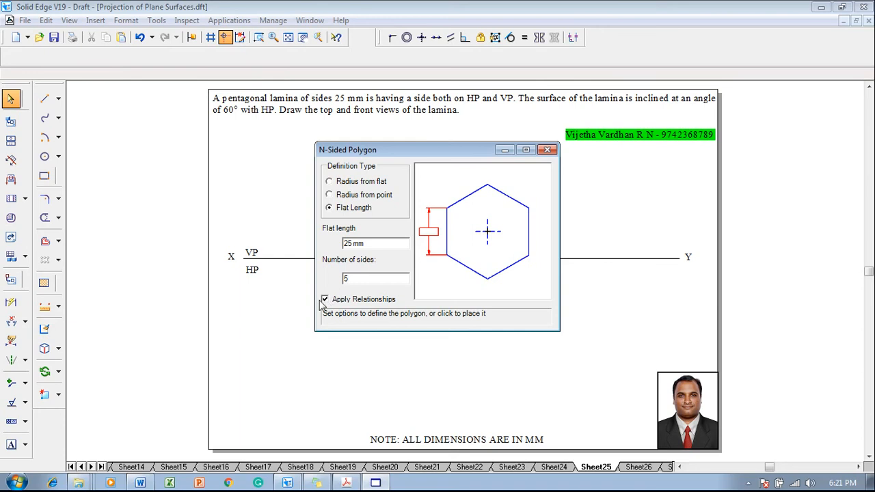
{"action": "mouse_move", "coordinate": [310, 351]}
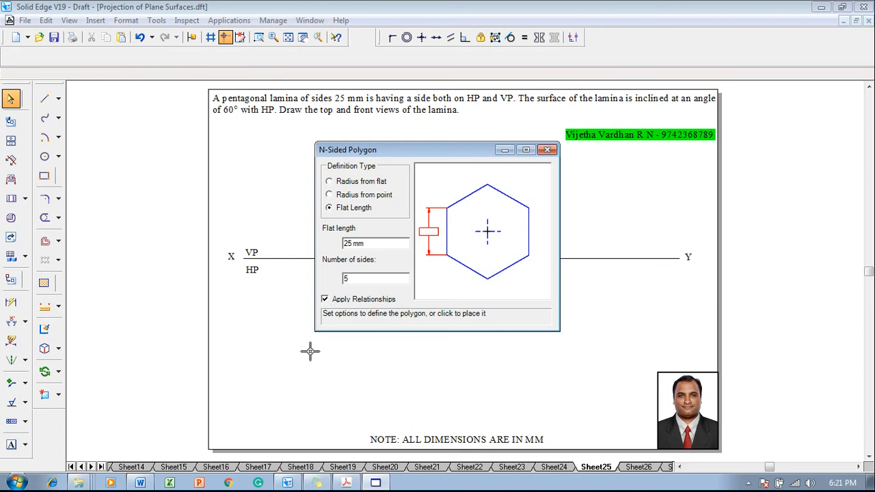
{"action": "left_click", "coordinate": [310, 351]}
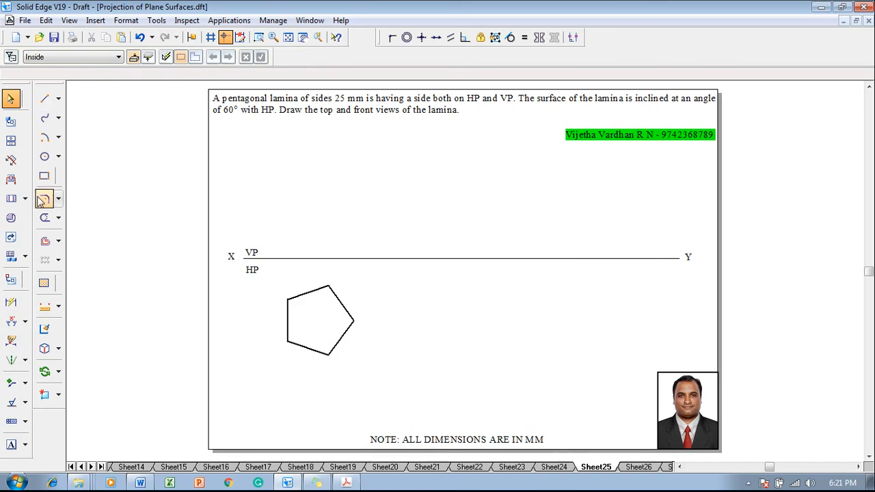
Step: Dimension the pentagon's 25 mm left side and draw vertical projectors up to XY
{"action": "left_click", "coordinate": [44, 98]}
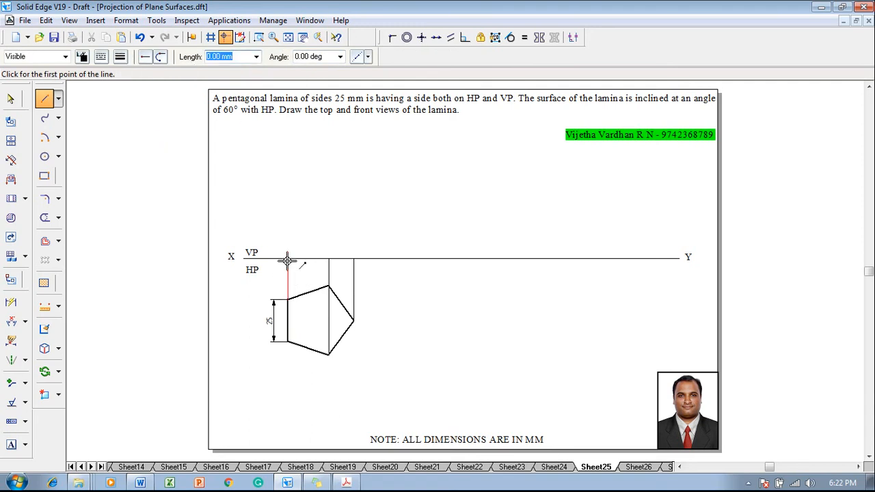
{"action": "left_click", "coordinate": [287, 261]}
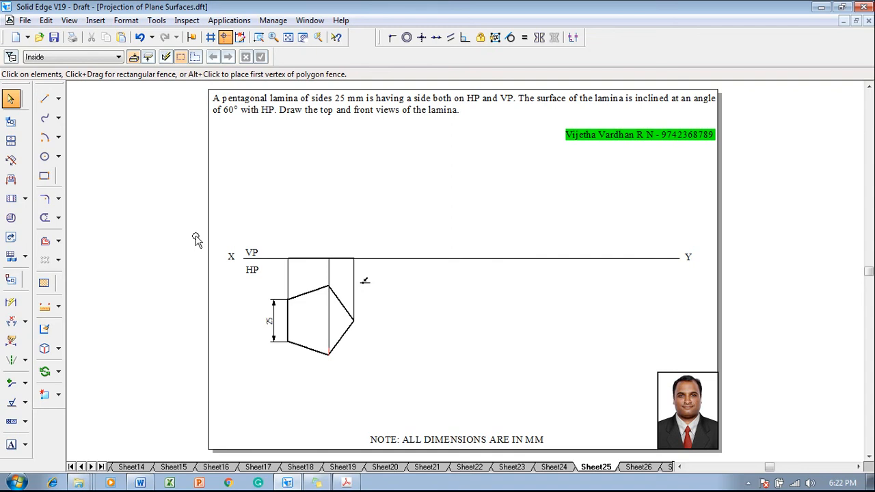
{"action": "left_click", "coordinate": [11, 445]}
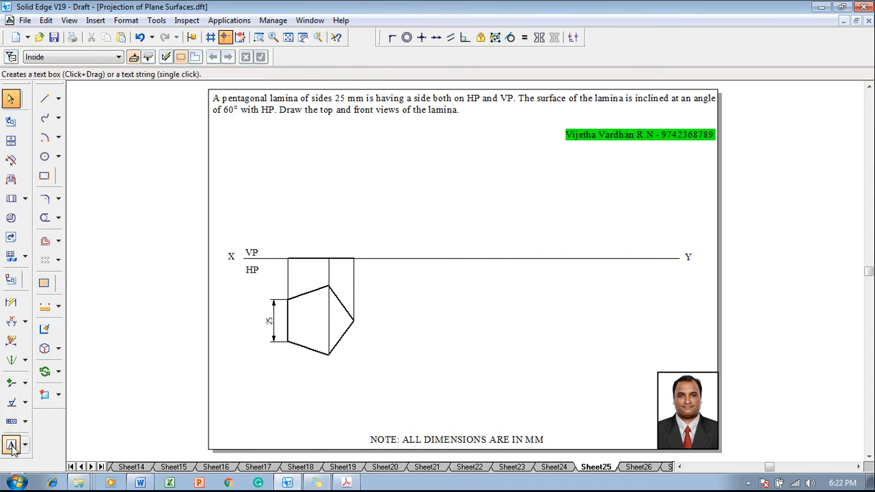
Step: Add text labels a–e at the pentagon corners and b'(a'), c'(e'), d' above XY
{"action": "left_click", "coordinate": [11, 445]}
{"action": "type", "text": "c'(e"}
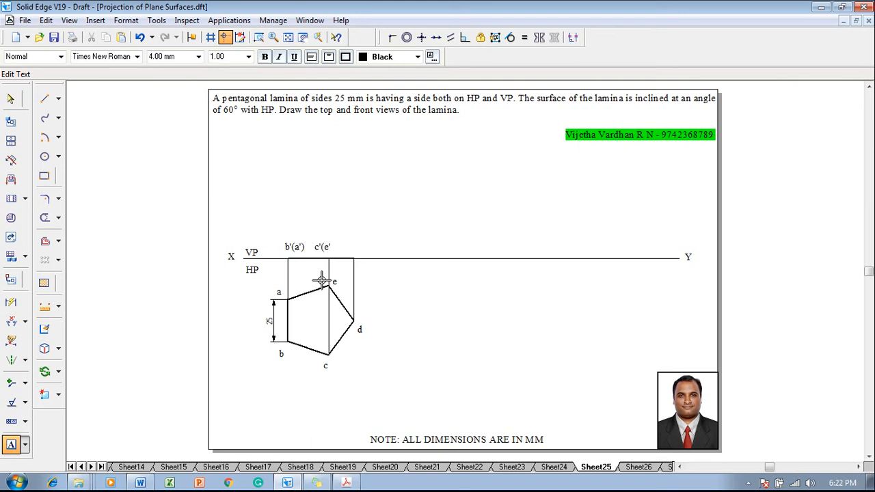
{"action": "type", "text": "d'"}
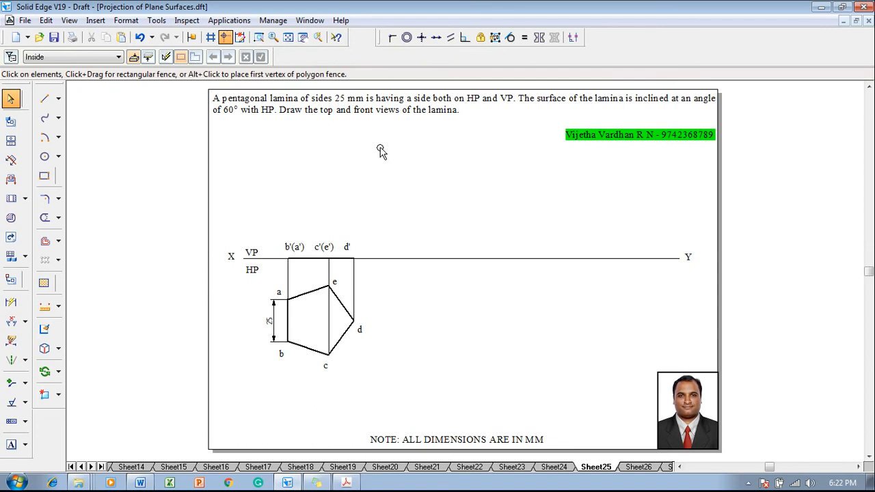
{"action": "mouse_move", "coordinate": [277, 215]}
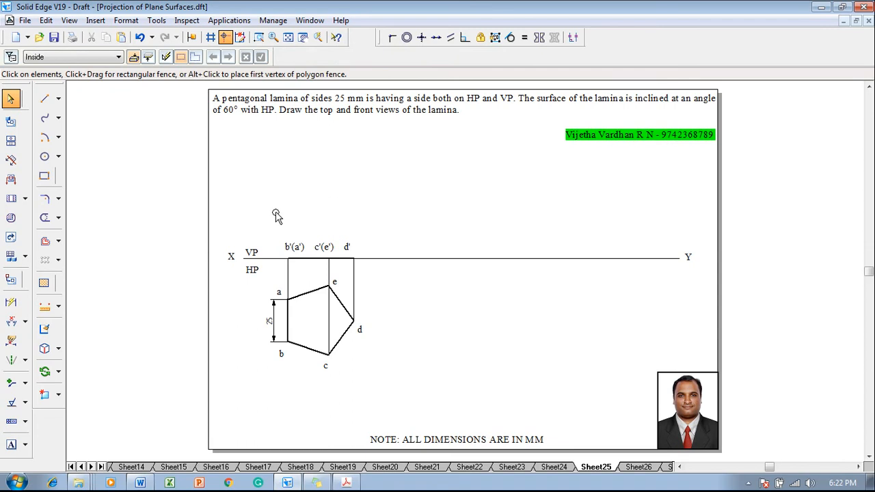
Step: Move a copy of the front-view edge and its labels further right along XY
{"action": "left_click", "coordinate": [318, 256]}
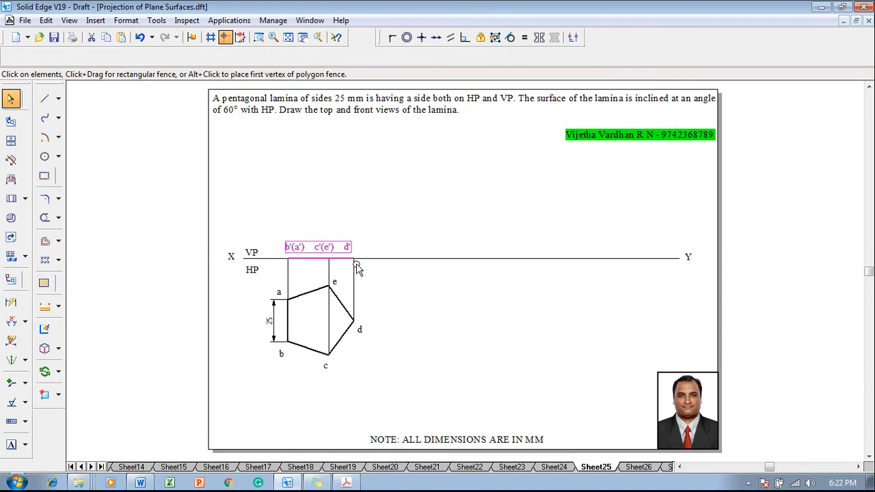
{"action": "left_click", "coordinate": [59, 371]}
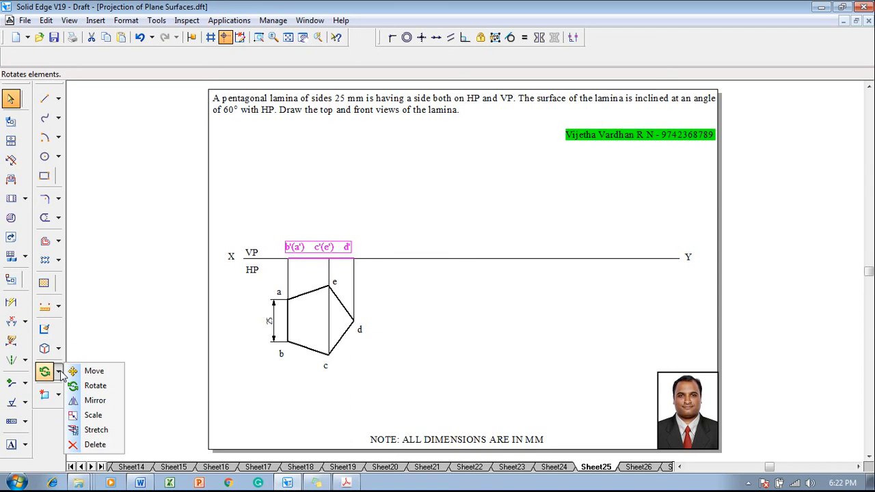
{"action": "left_click", "coordinate": [94, 370]}
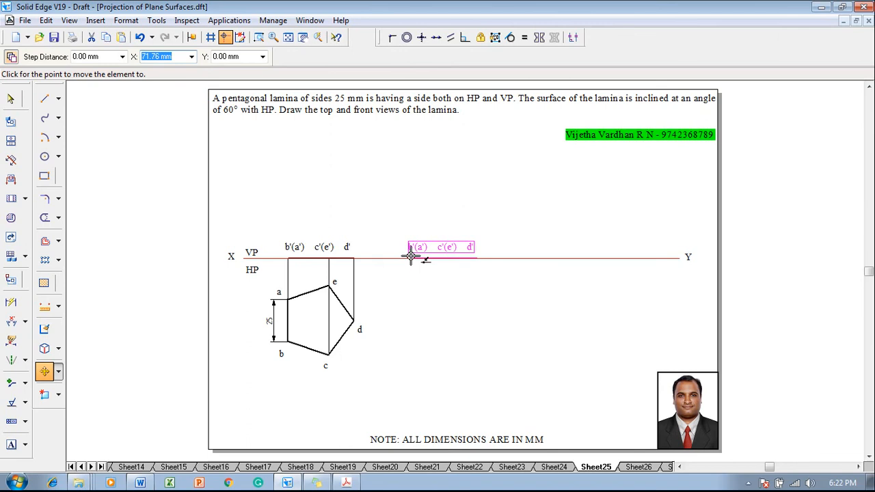
{"action": "left_click_drag", "start_coordinate": [441, 257], "coordinate": [114, 290]}
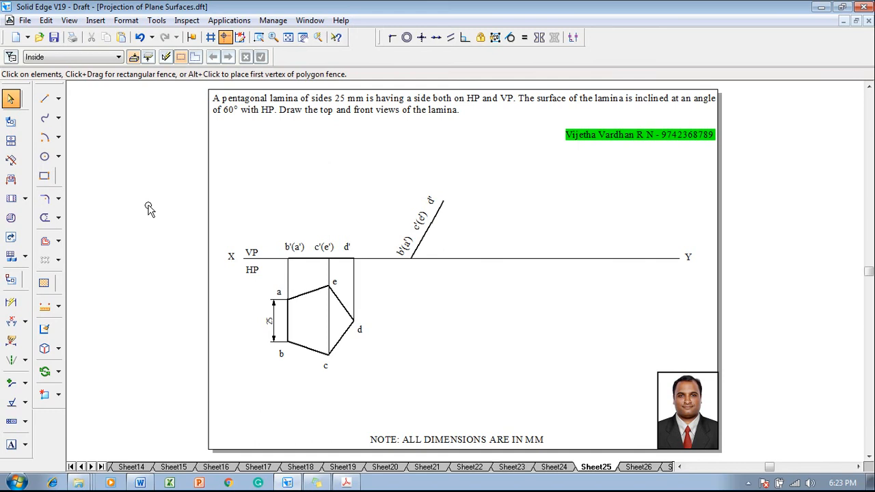
{"action": "left_click", "coordinate": [12, 322]}
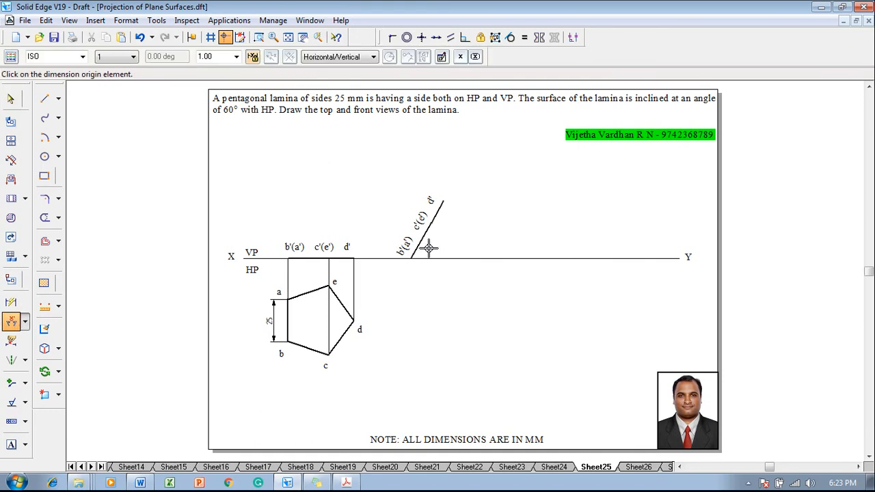
Step: Dimension the 60° inclination and draw vertical and horizontal projectors to the new corners
{"action": "left_click", "coordinate": [423, 256]}
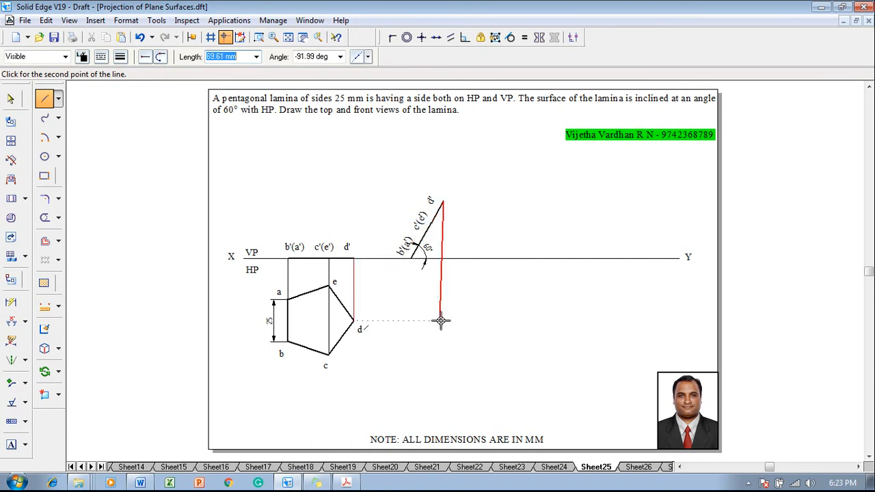
{"action": "left_click", "coordinate": [354, 319]}
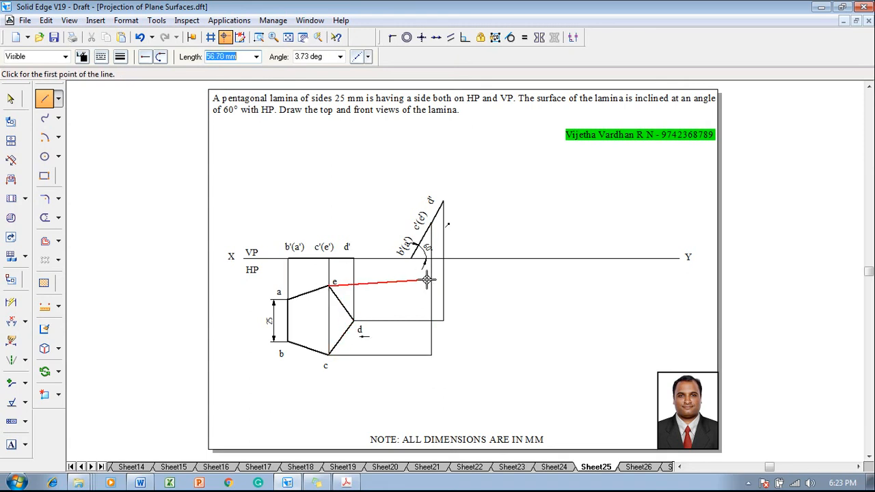
{"action": "left_click", "coordinate": [426, 280]}
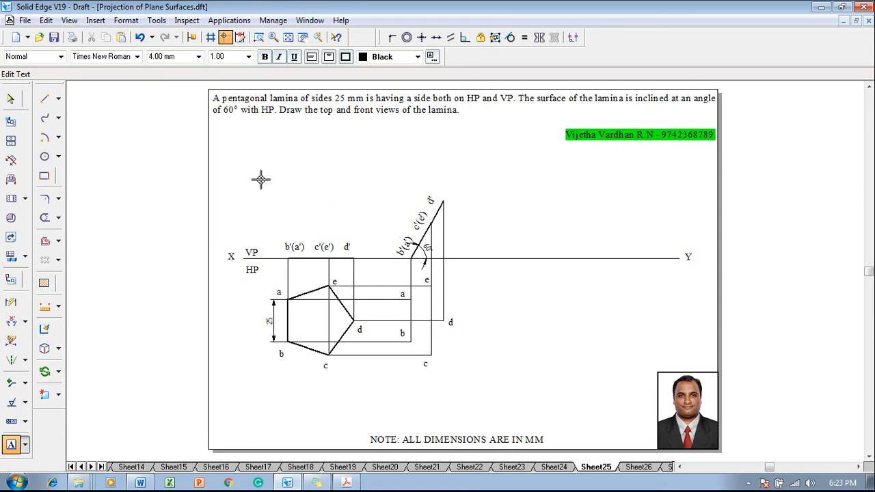
Step: Draw lines joining the projector intersections a, b, c, d, e in order
{"action": "left_click", "coordinate": [44, 98]}
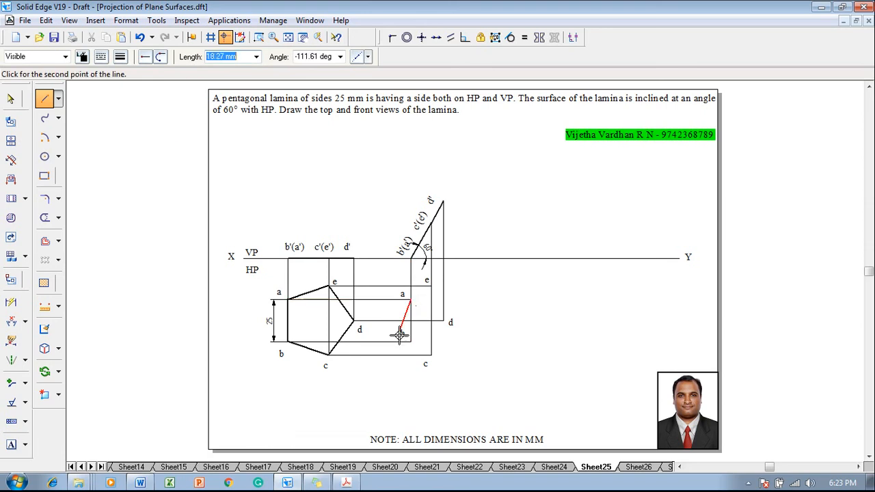
{"action": "left_click", "coordinate": [431, 357]}
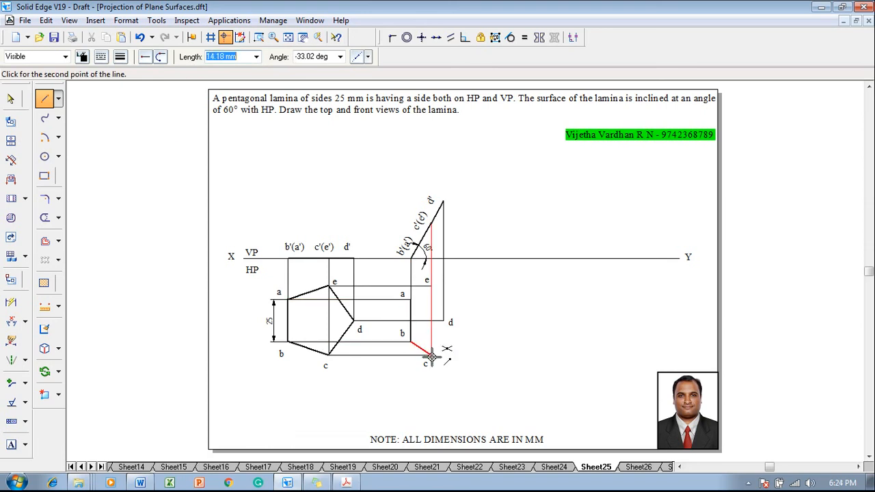
{"action": "left_click", "coordinate": [421, 297]}
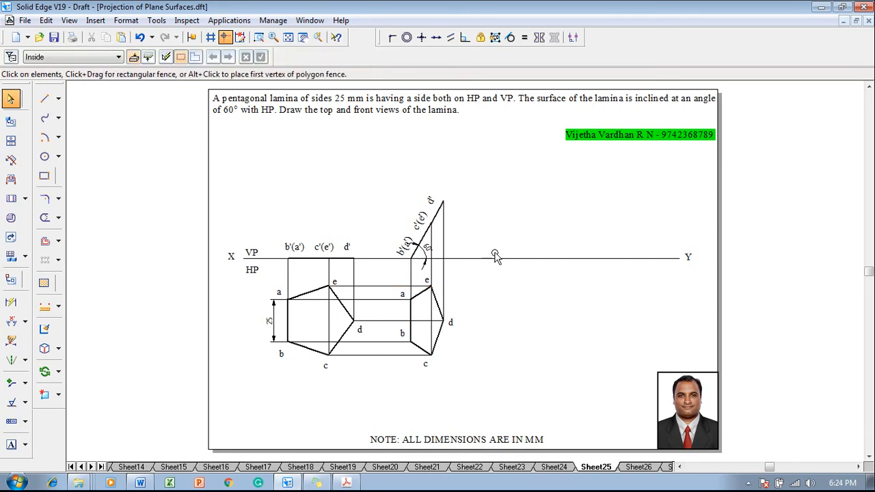
{"action": "mouse_move", "coordinate": [484, 228]}
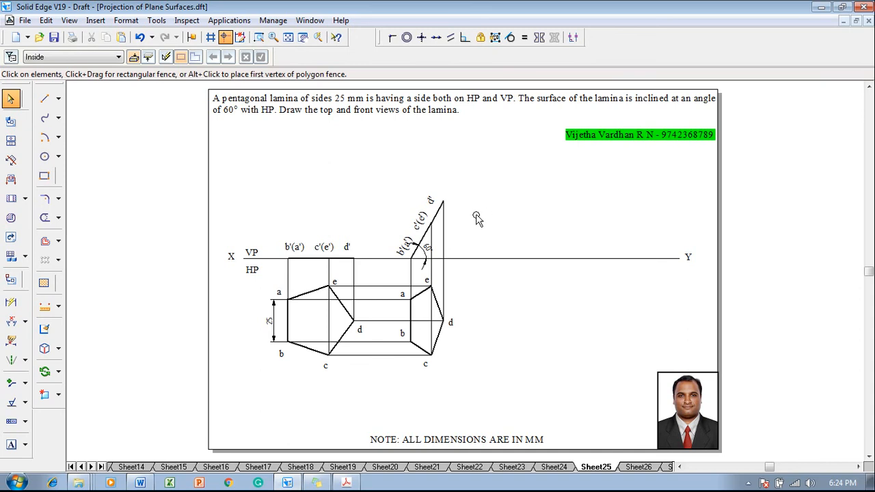
{"action": "mouse_move", "coordinate": [499, 188]}
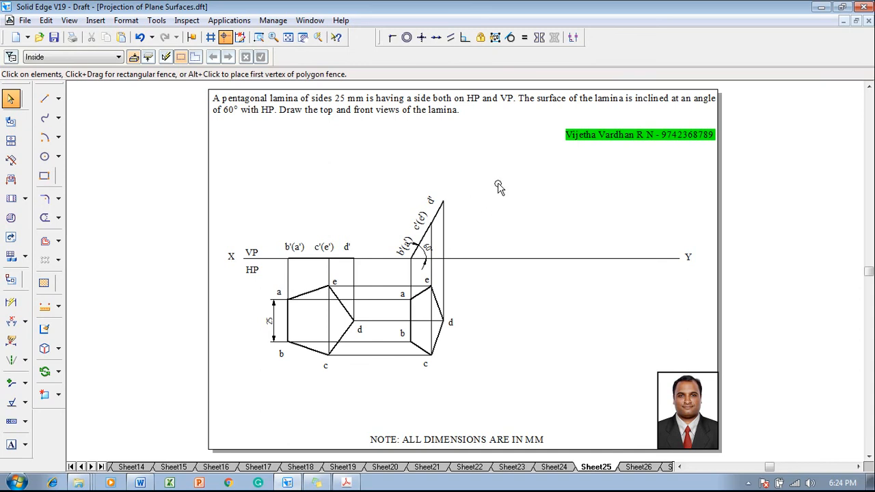
{"action": "mouse_move", "coordinate": [515, 233]}
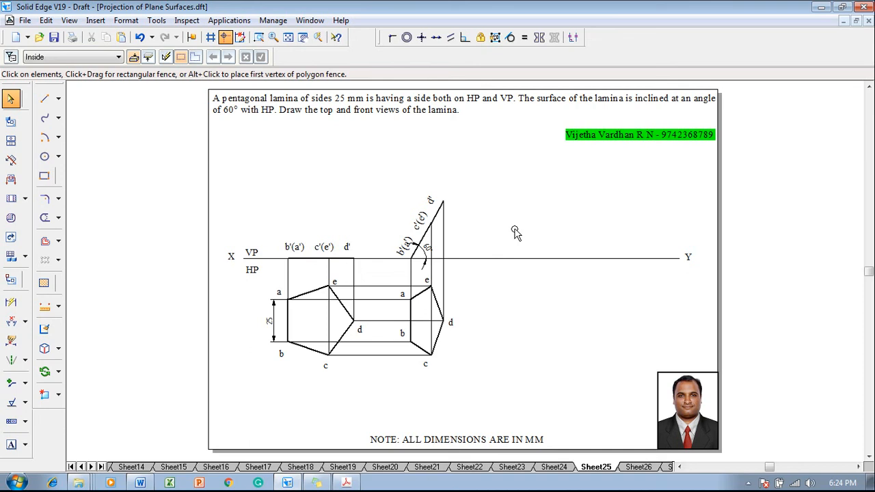
{"action": "mouse_move", "coordinate": [430, 289]}
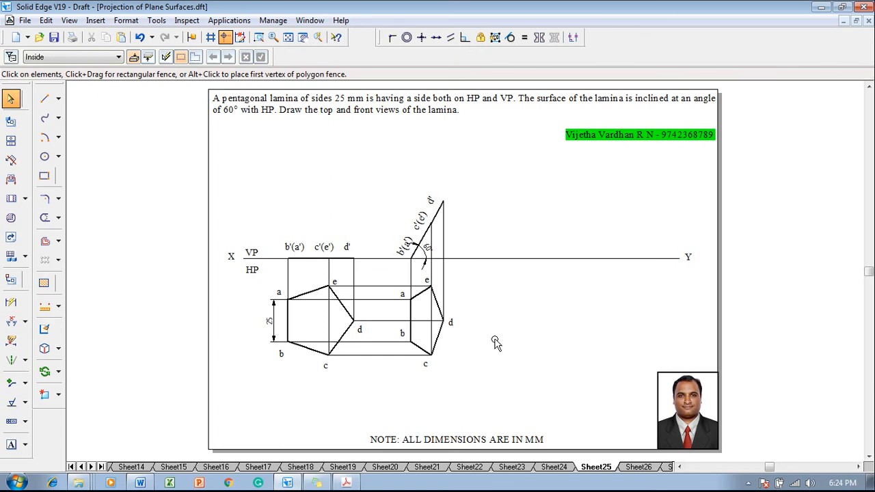
{"action": "mouse_move", "coordinate": [467, 382]}
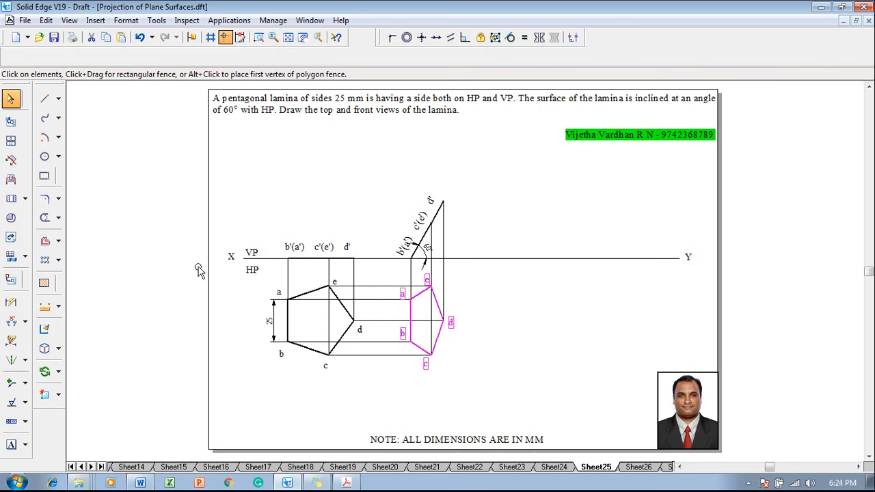
Step: Copy the second top view further right and rotate it so side ab lies on XY
{"action": "left_click", "coordinate": [58, 372]}
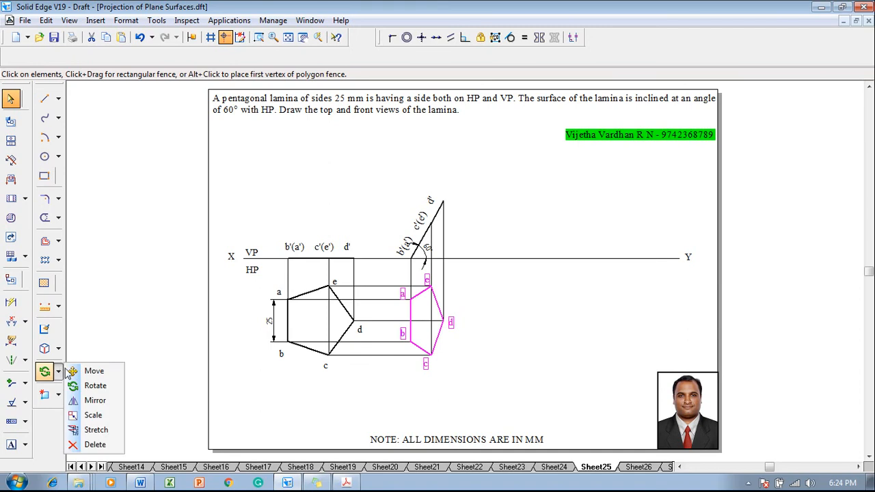
{"action": "left_click", "coordinate": [93, 370]}
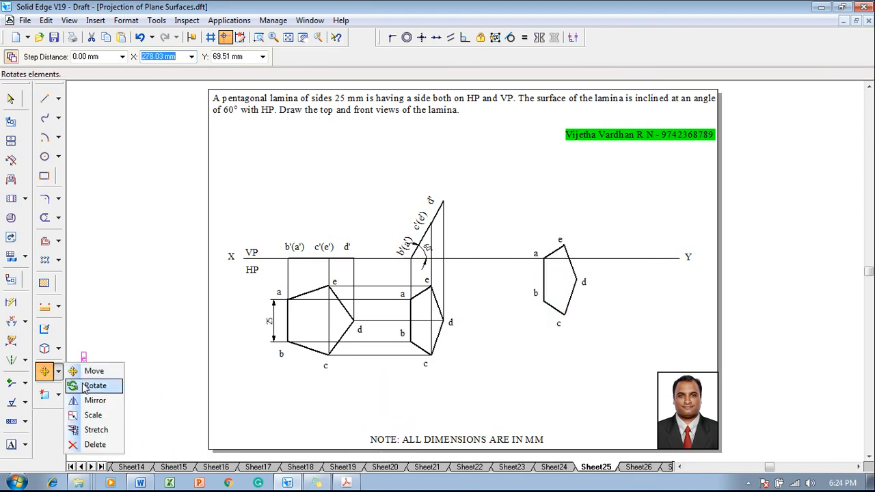
{"action": "left_click", "coordinate": [95, 386]}
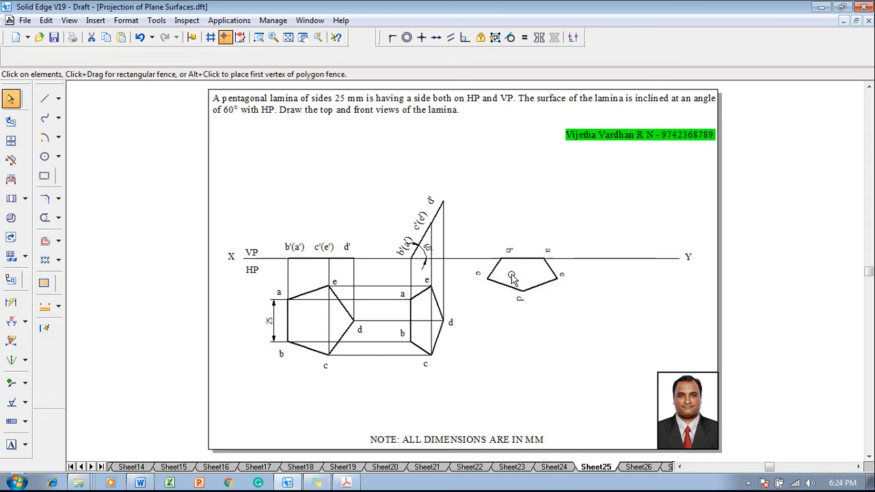
{"action": "left_click", "coordinate": [509, 266]}
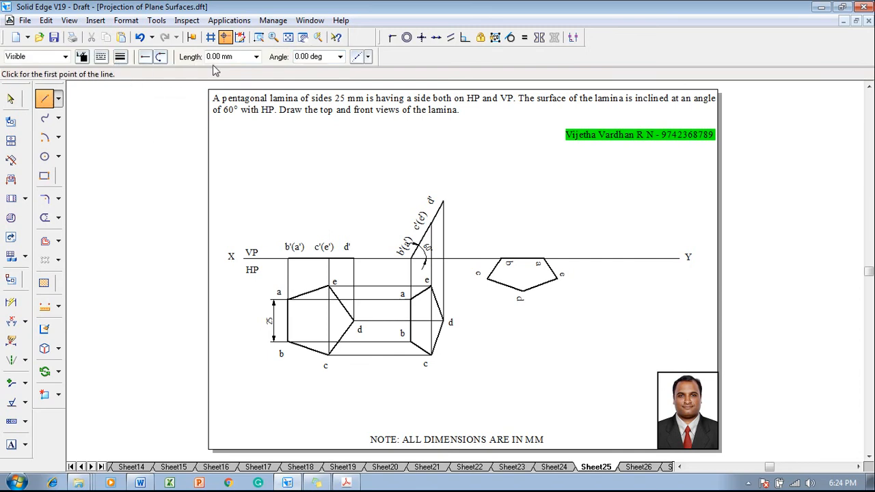
{"action": "left_click", "coordinate": [557, 280]}
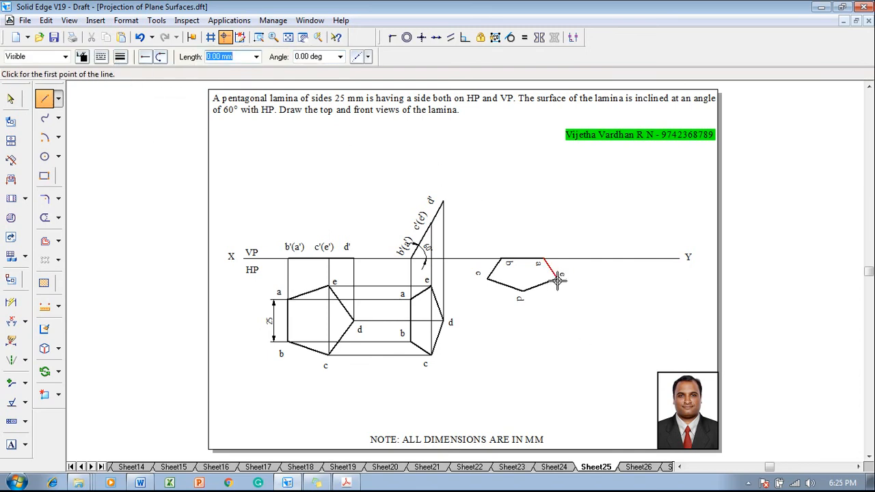